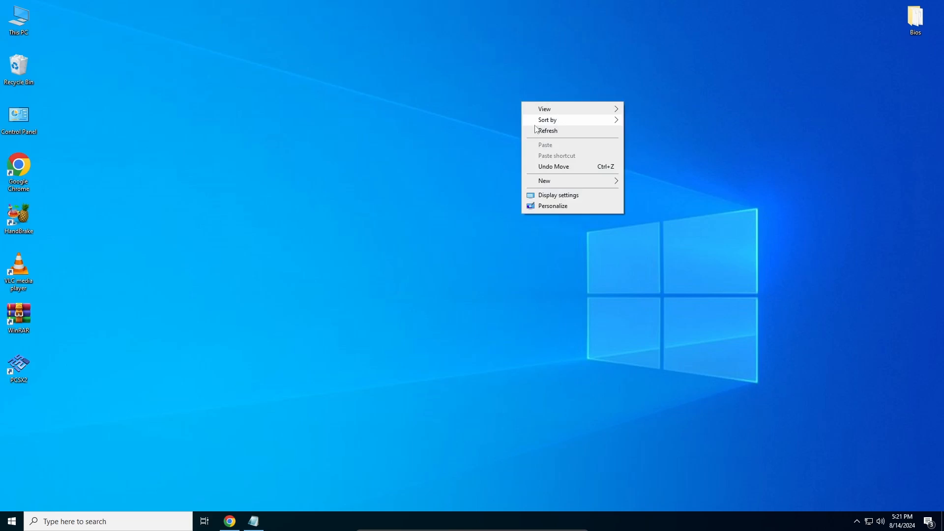
Launch PCSX2 from its desktop shortcut and maximize the game library window
click(108, 346)
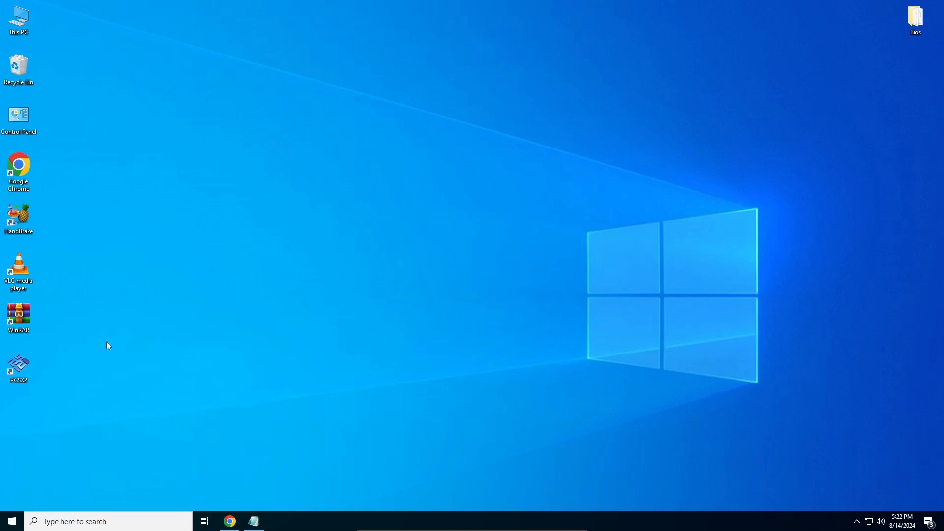
click(18, 365)
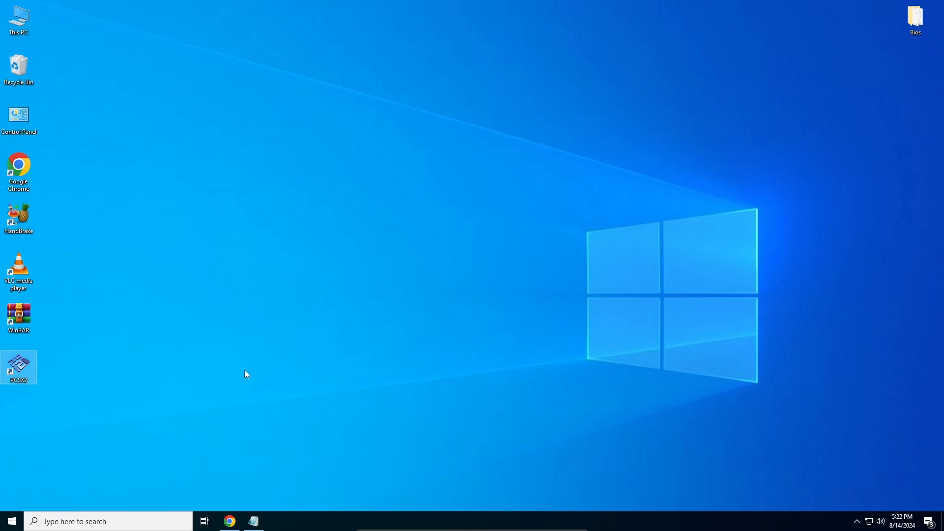
double_click(19, 367)
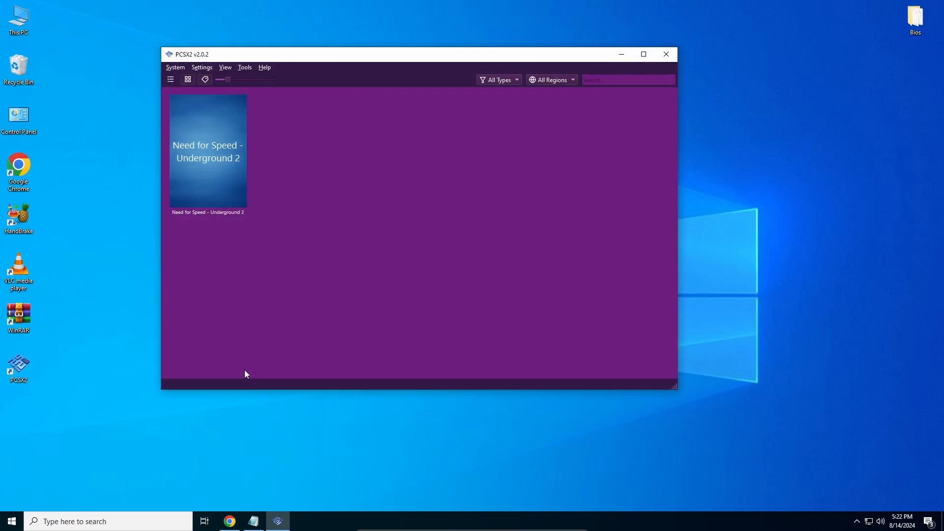
mouse_move(359, 165)
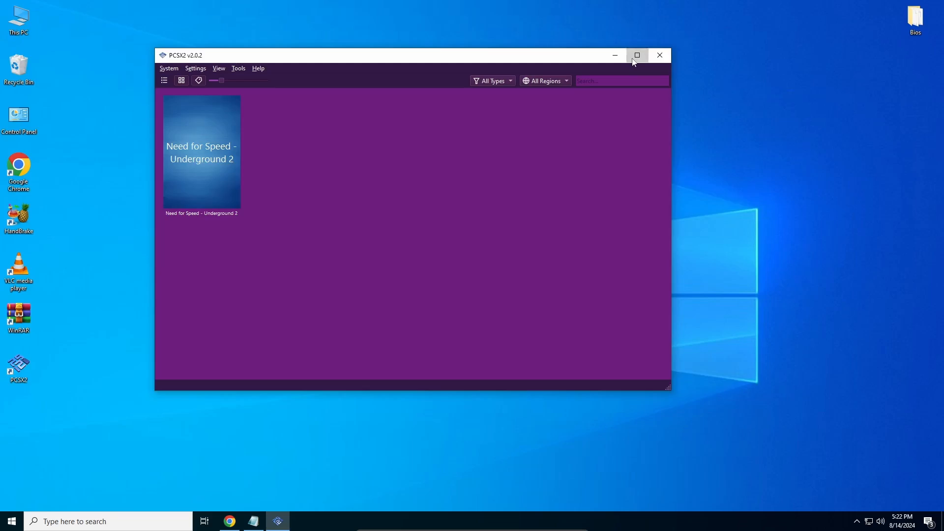
click(638, 55)
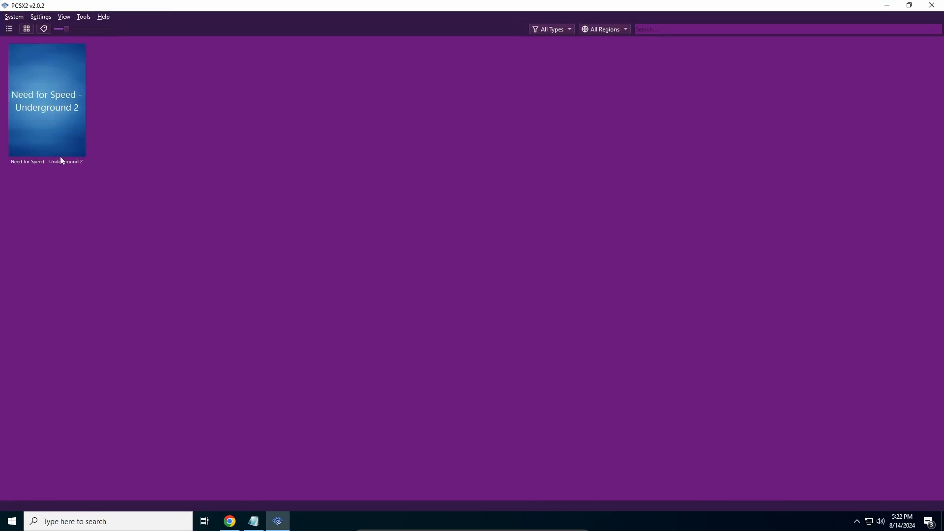
mouse_move(5, 82)
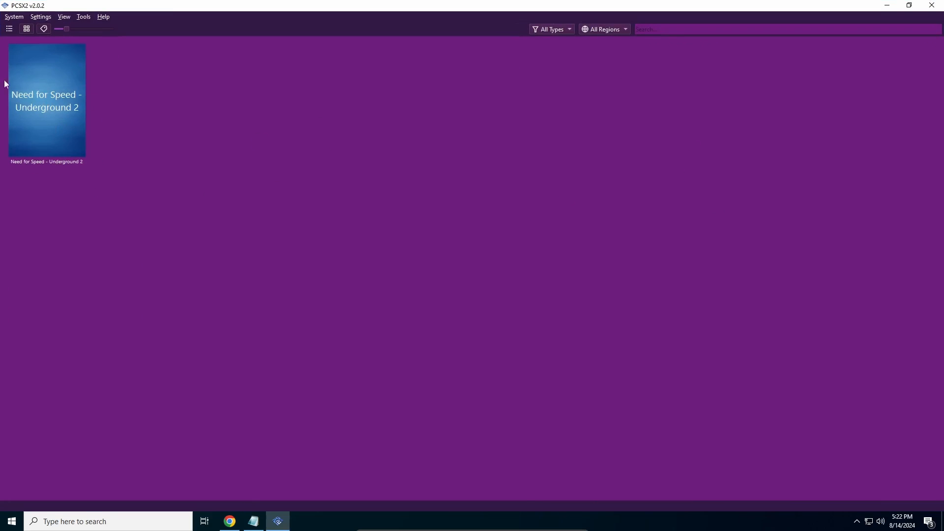
mouse_move(122, 73)
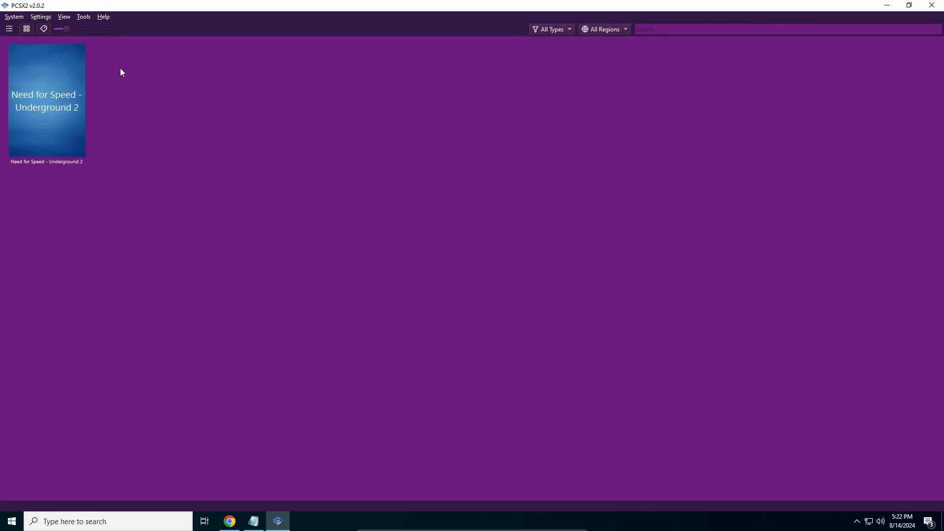
Open the Cover Downloader from PCSX2's Tools menu
click(84, 16)
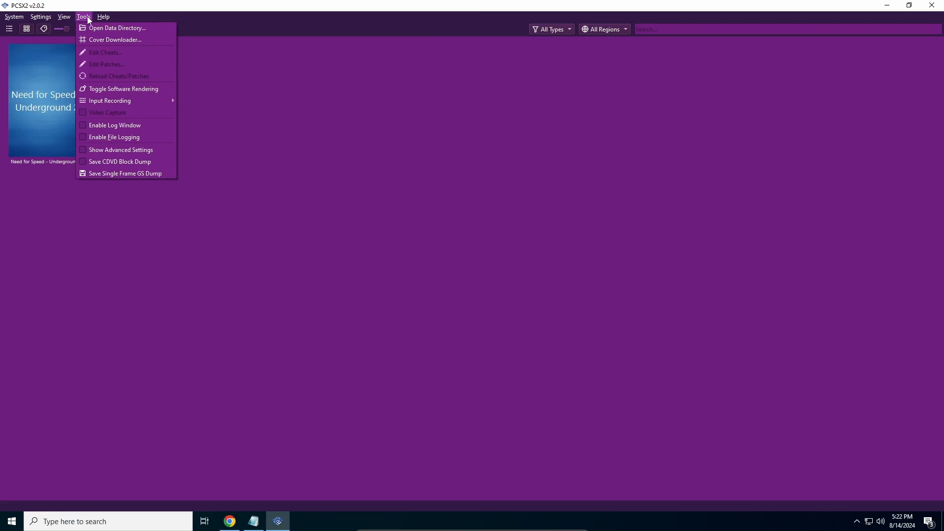
mouse_move(102, 45)
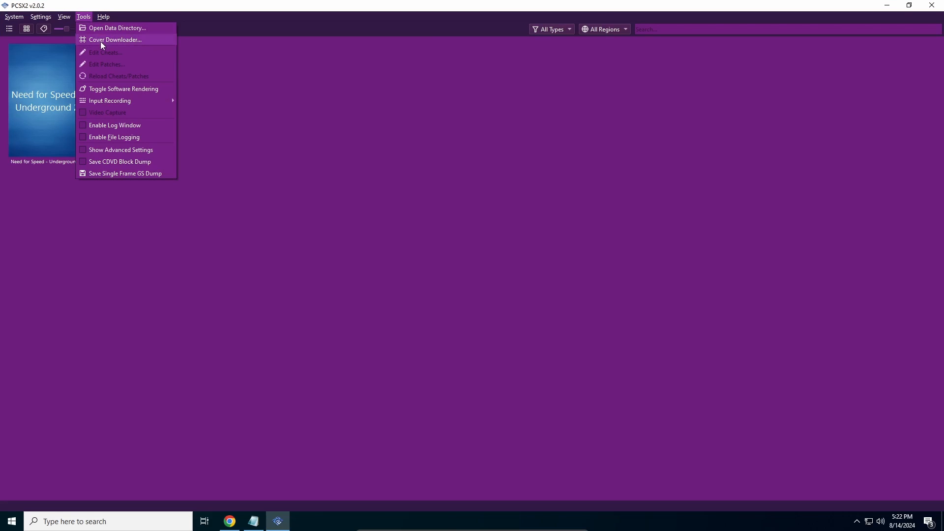
click(116, 39)
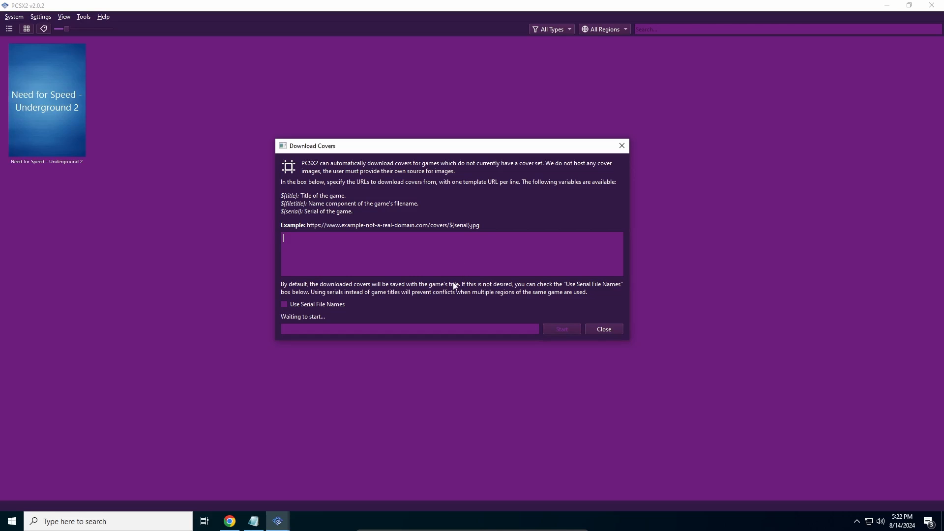
mouse_move(267, 500)
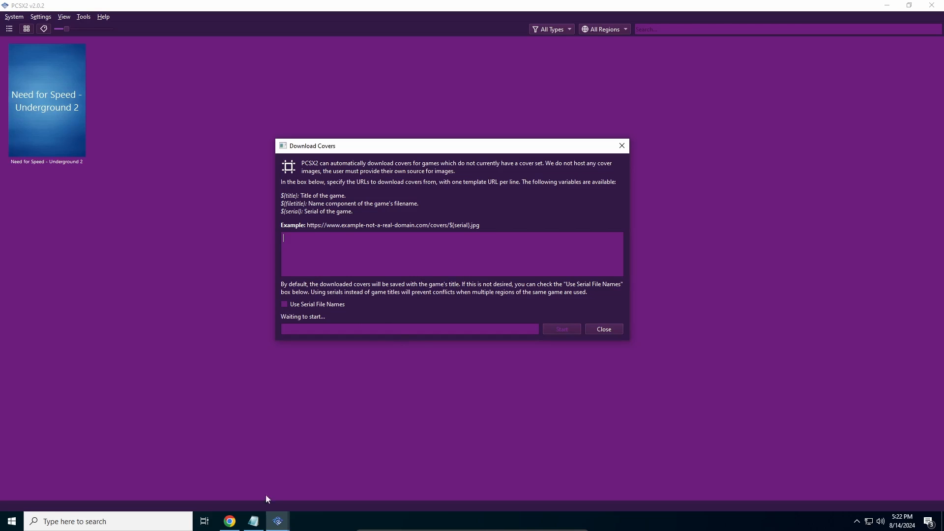
Switch to Chrome and search the web for 'pcsx2 cover downloader github'
click(230, 522)
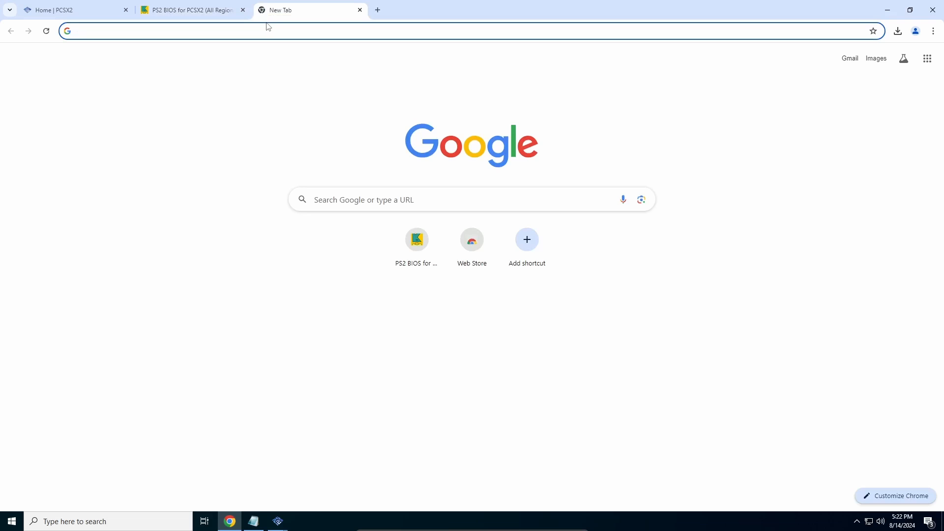
click(274, 28)
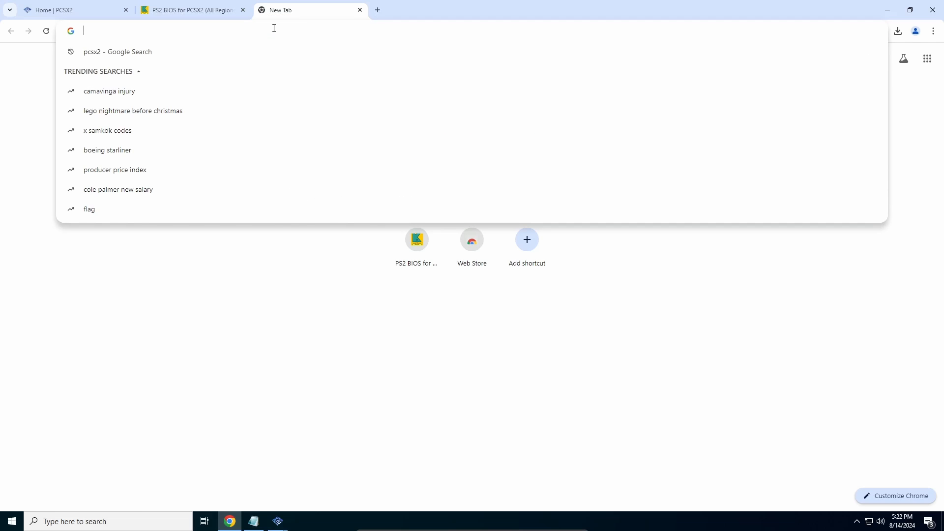
text(pcsx2 cover downloader github)
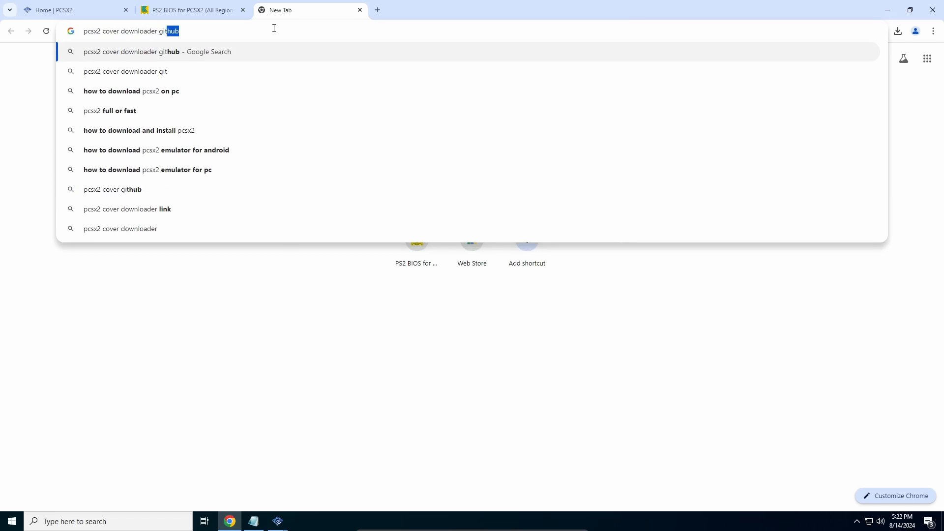
key(Enter)
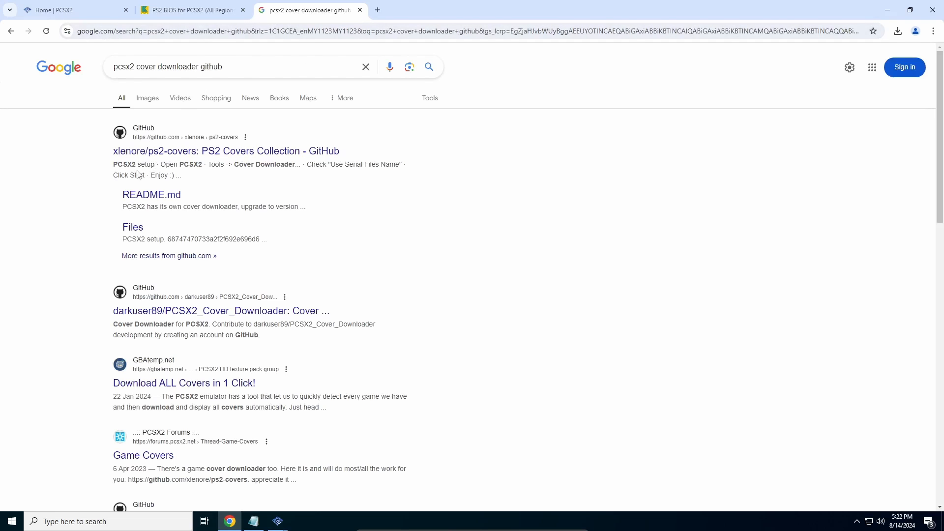
mouse_move(142, 156)
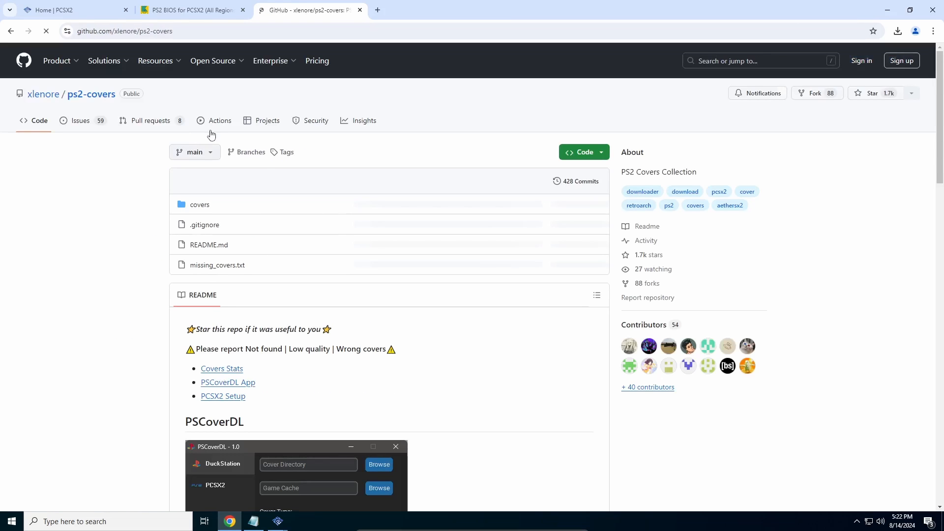
Scroll the ps2-covers README to the PCSX2 steps and copy the default covers URL
scroll(down, 3)
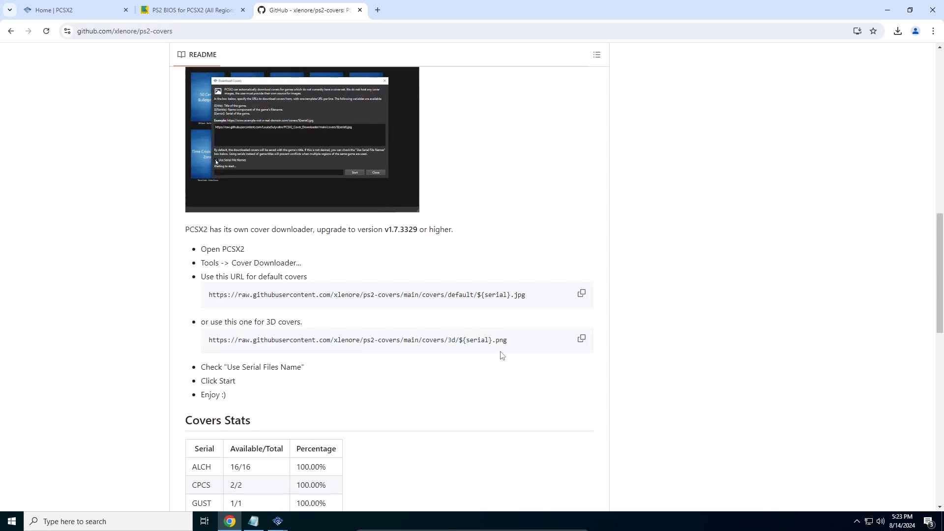
click(582, 295)
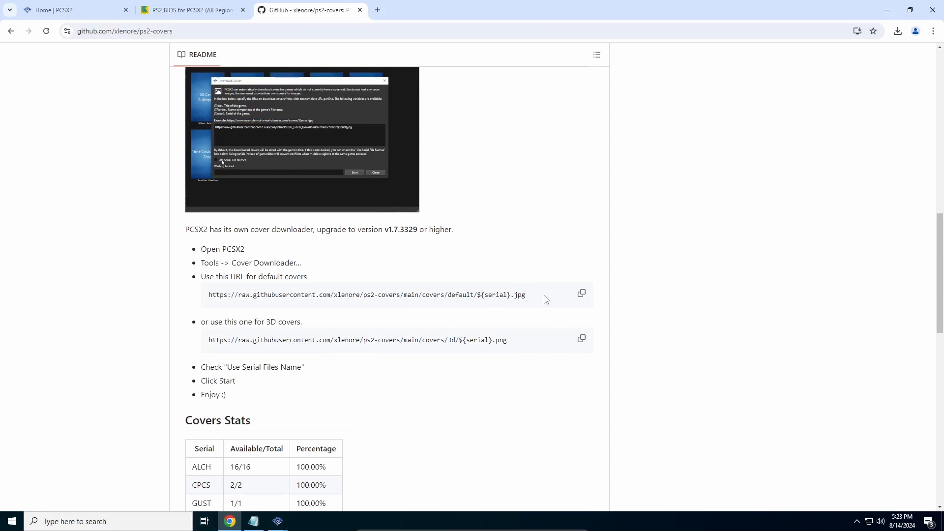
click(581, 293)
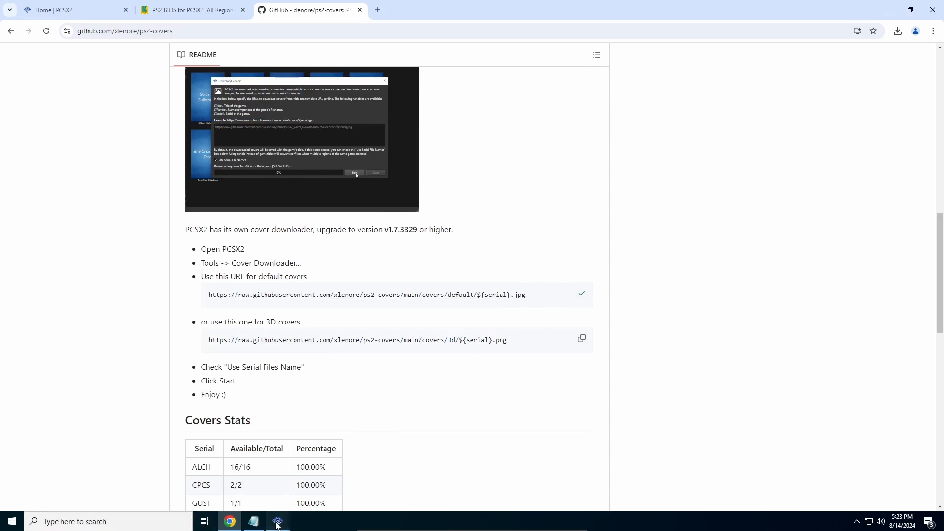
Return to PCSX2 and select the URL box in the Download Covers dialog
click(276, 522)
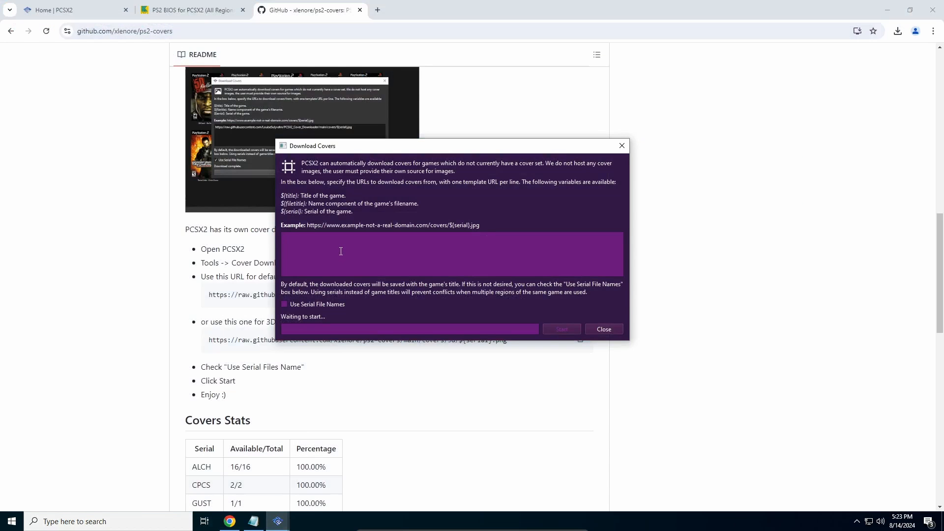
click(562, 329)
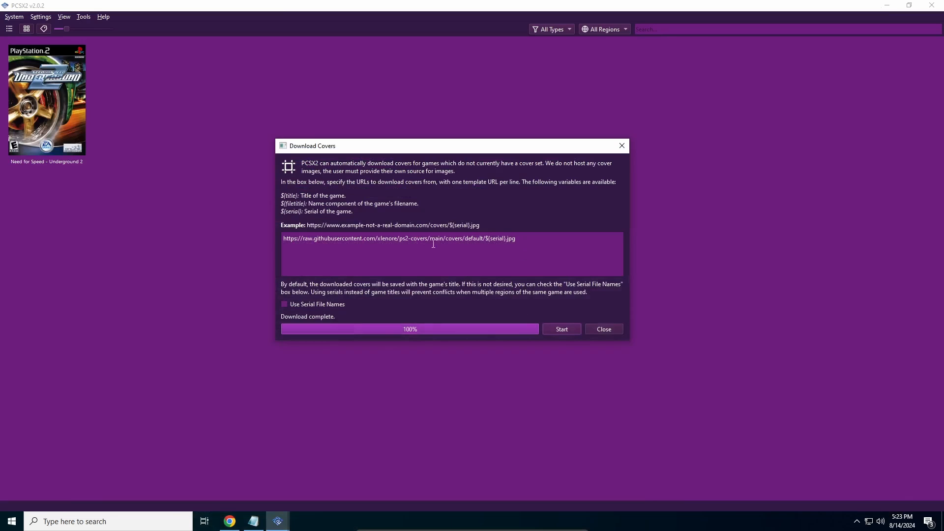
mouse_move(198, 126)
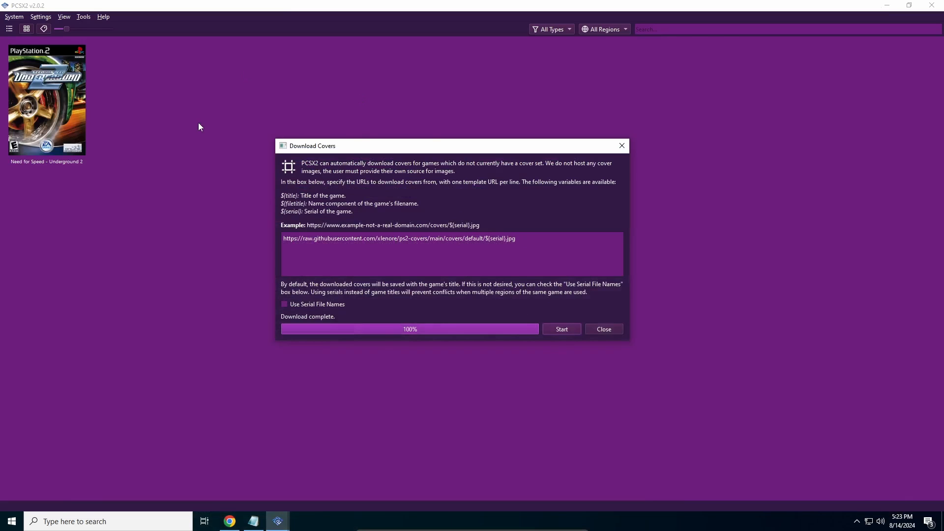
mouse_move(242, 97)
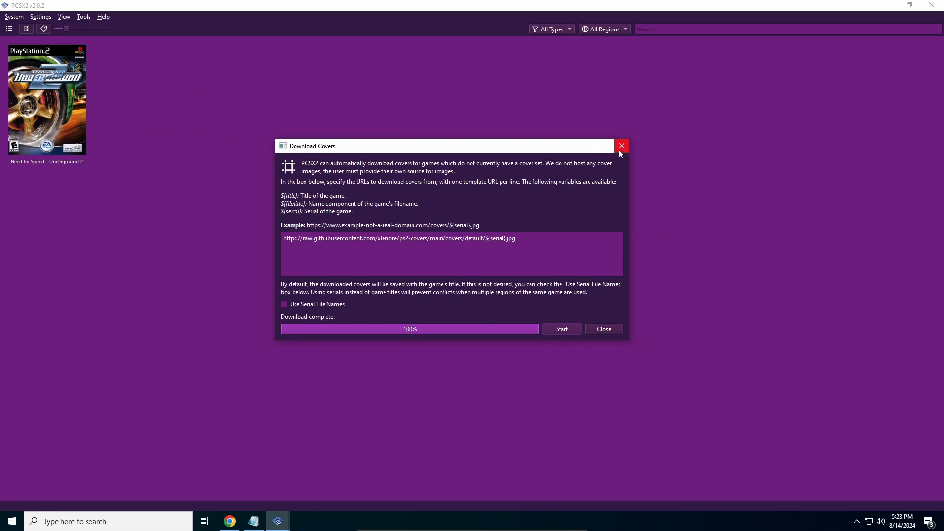
mouse_move(312, 312)
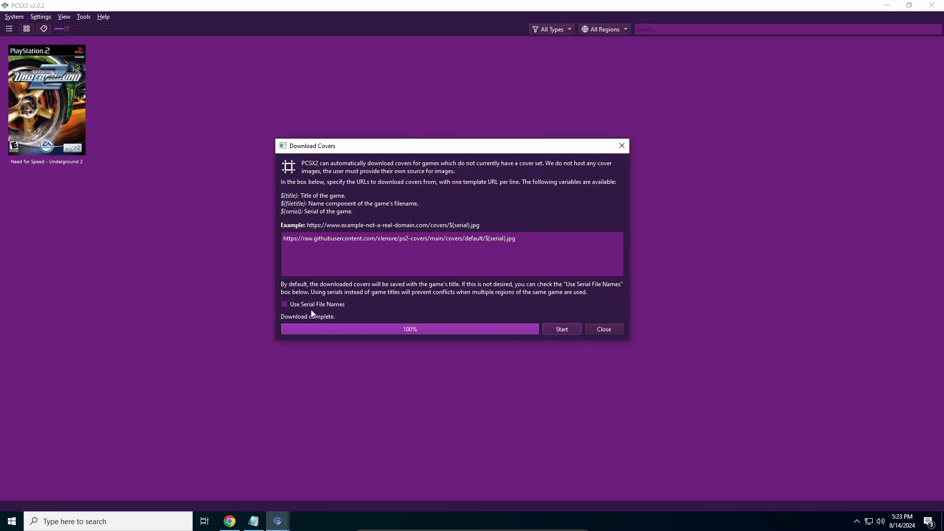
mouse_move(54, 97)
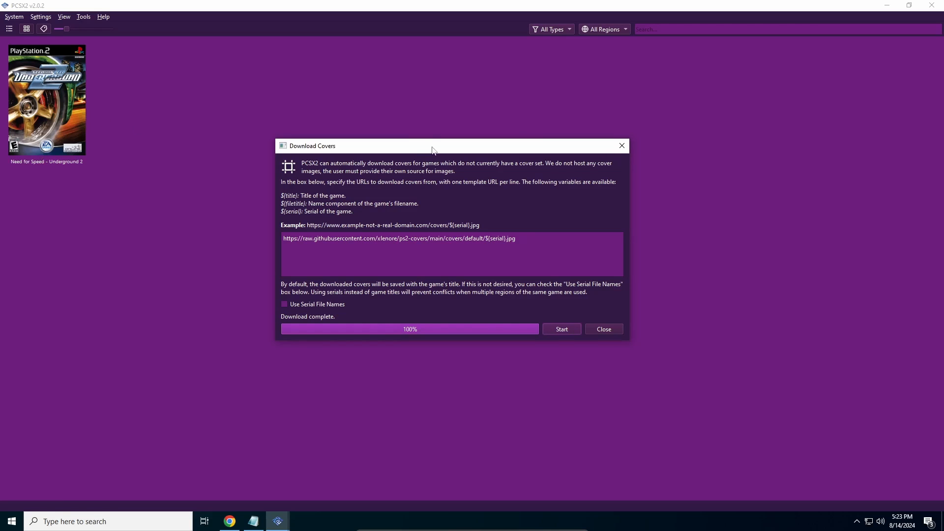
mouse_move(211, 144)
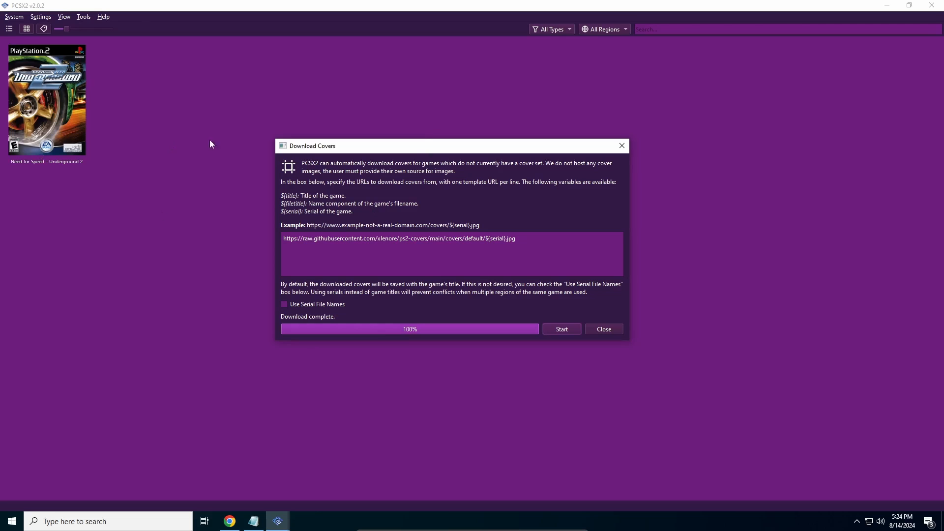
mouse_move(225, 407)
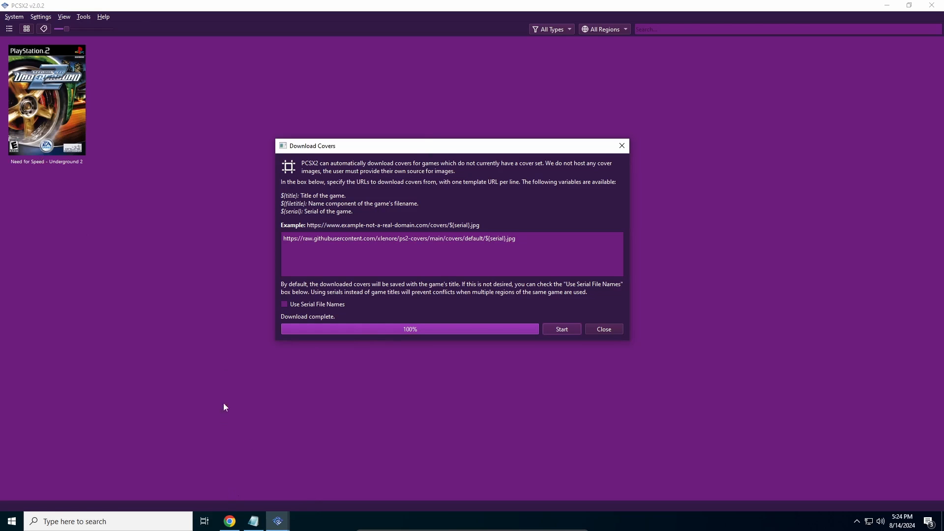
mouse_move(616, 335)
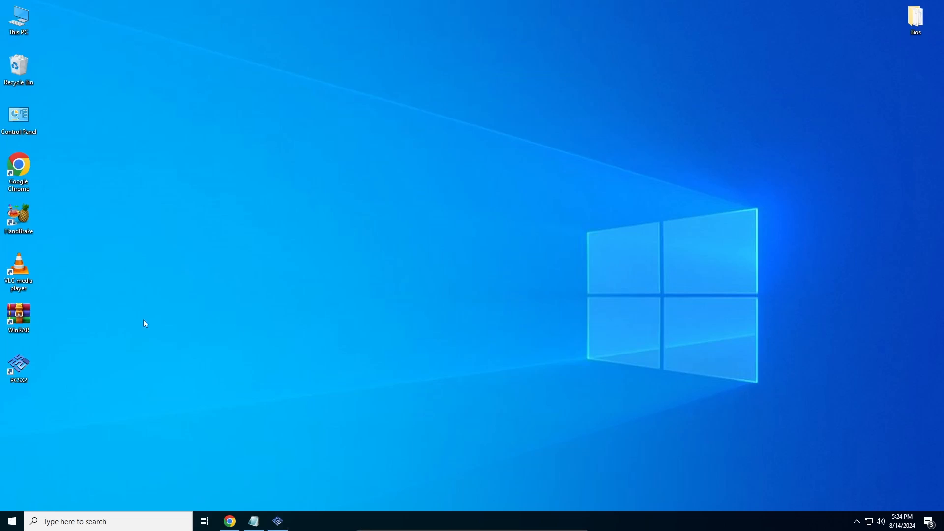
Open Documents > PCSX2 in File Explorer, copy the 3D covers link, return to PCSX2
double_click(18, 17)
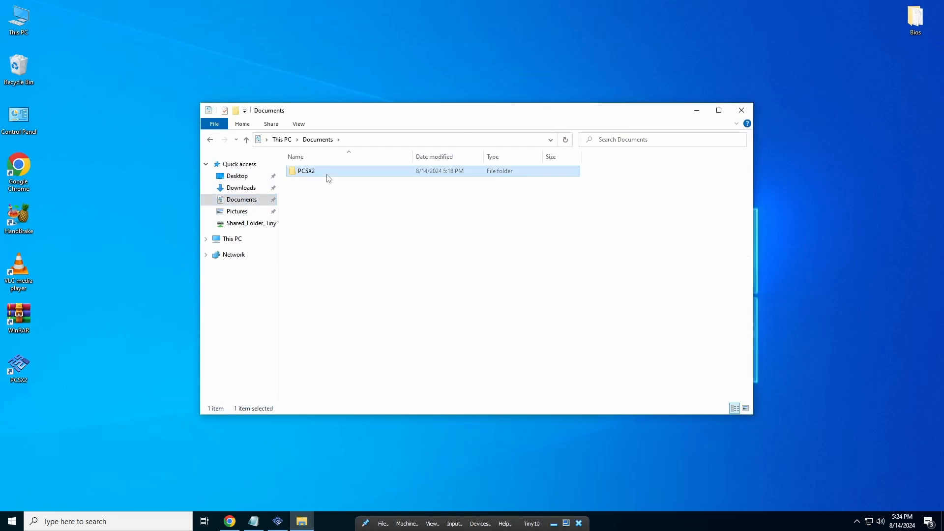
double_click(306, 171)
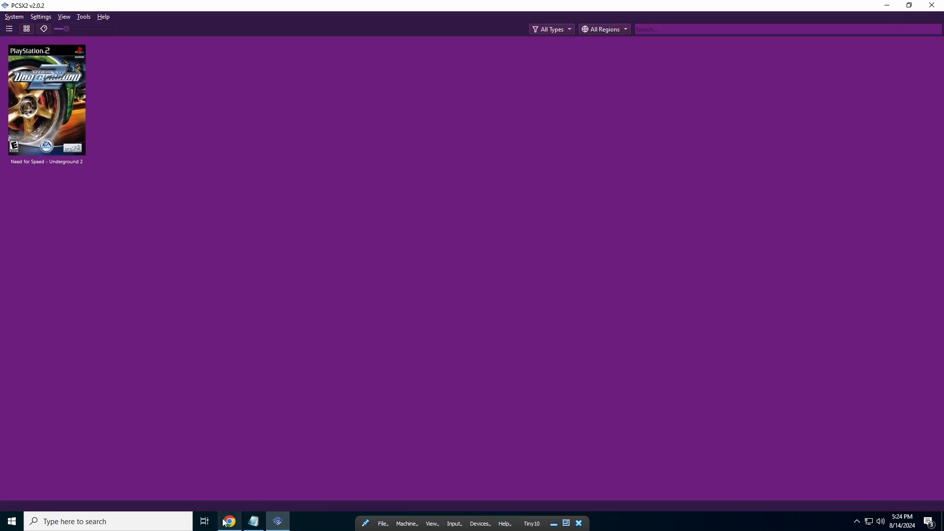
click(229, 522)
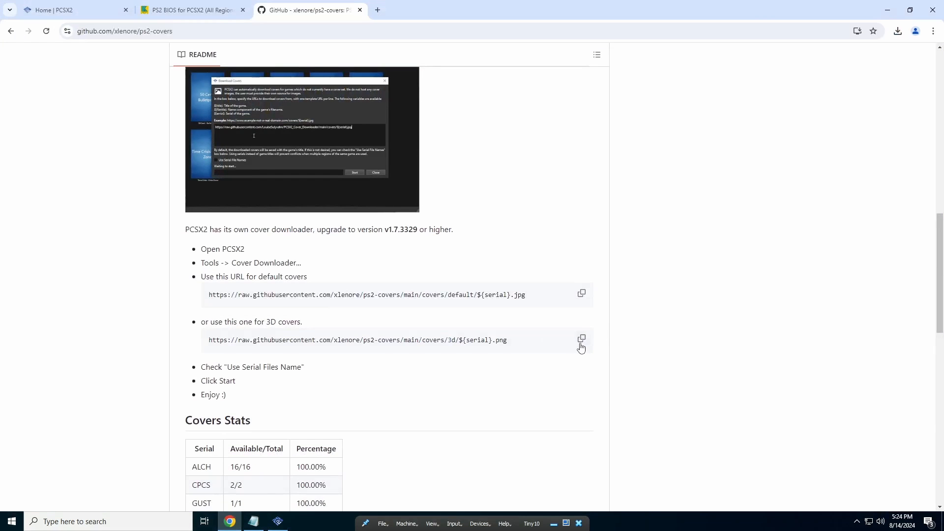
click(277, 521)
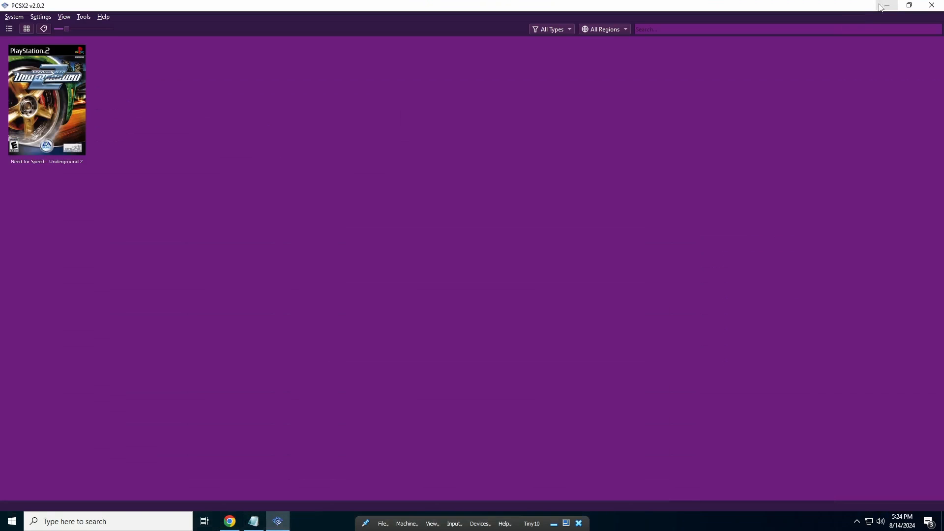
Open the PCSX2 data folder from the Tools menu, then close it
click(83, 16)
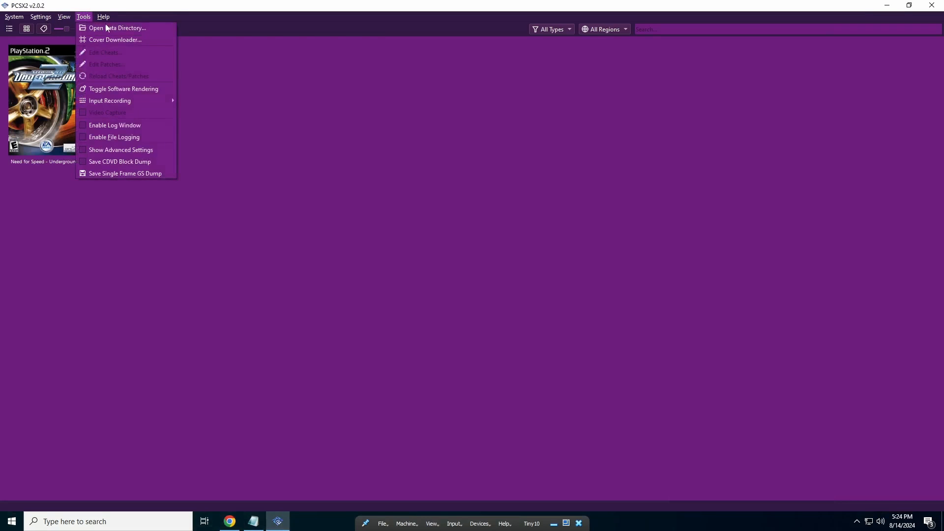
click(117, 28)
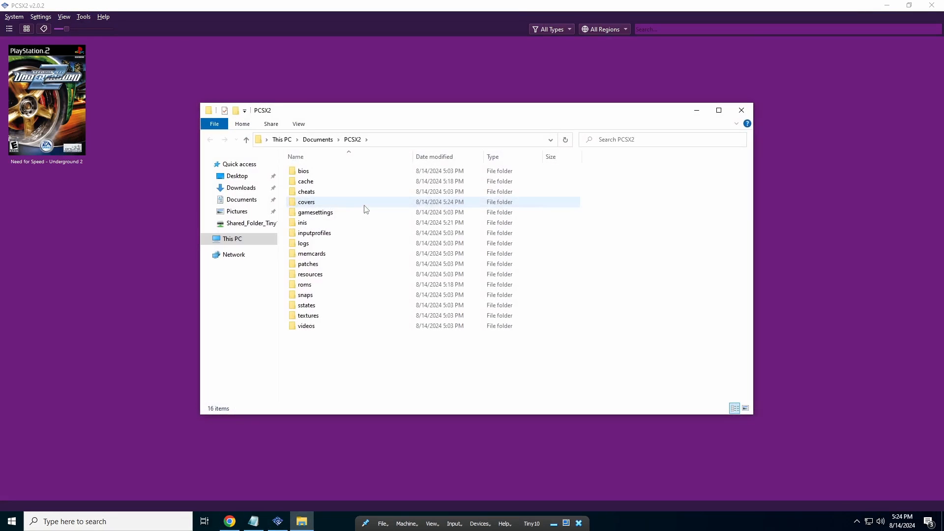
click(741, 110)
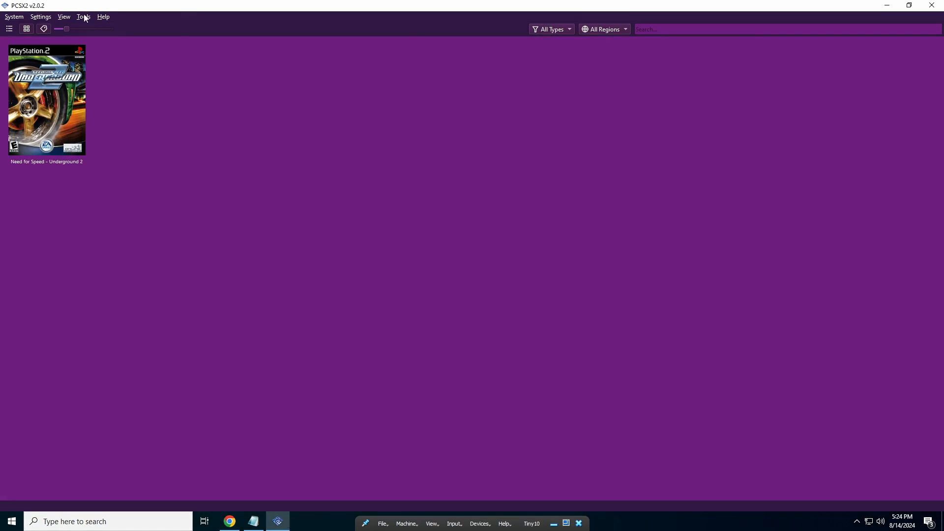
Download covers using the ps2-covers 3D template URL, then close the downloader
click(83, 16)
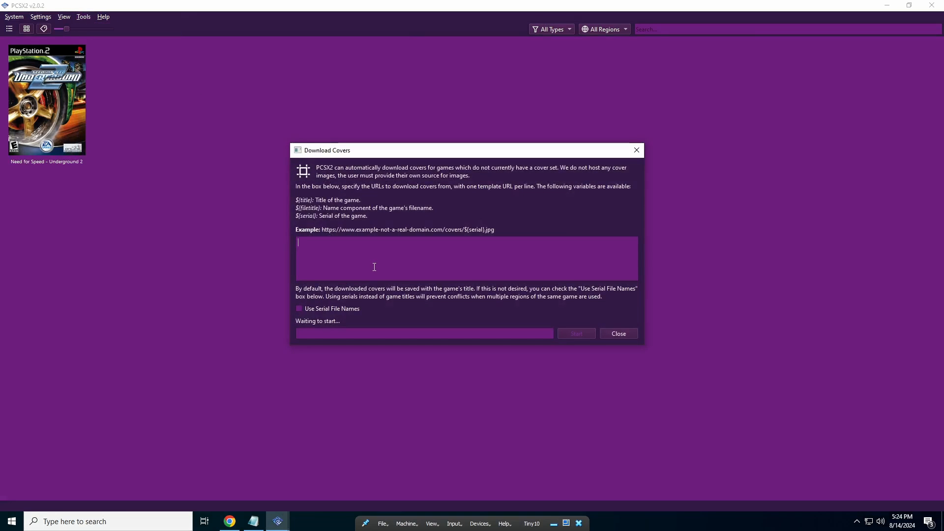
text(https://raw.githubusercontent.com/xlenore/ps2-covers/main/covers/3d/${serial}.png)
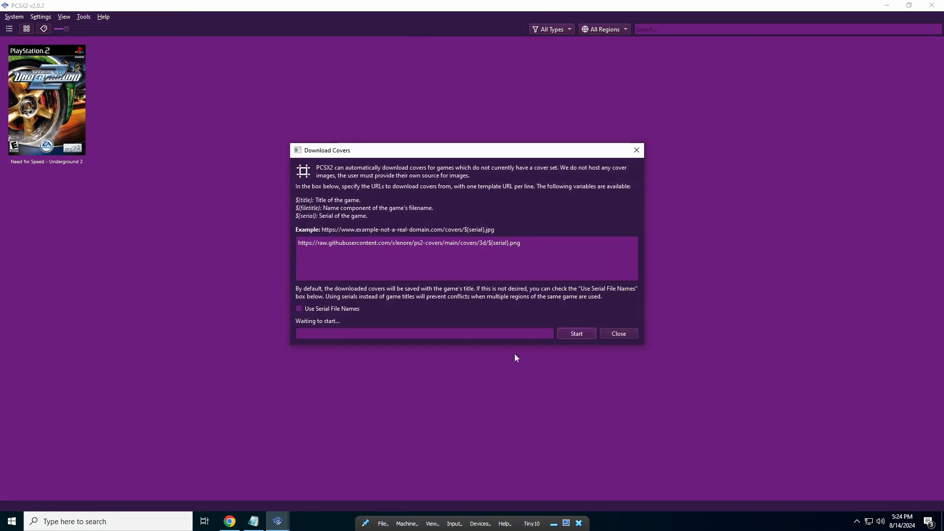
click(576, 334)
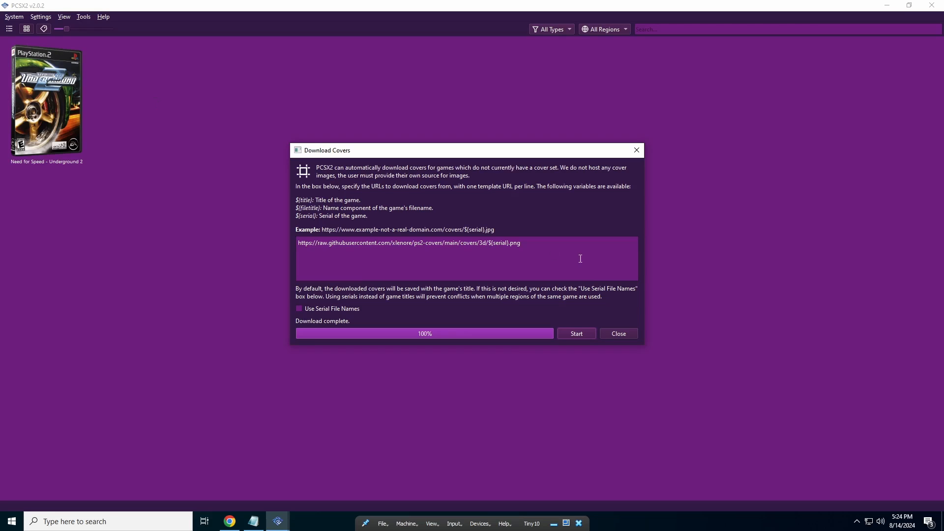
click(619, 334)
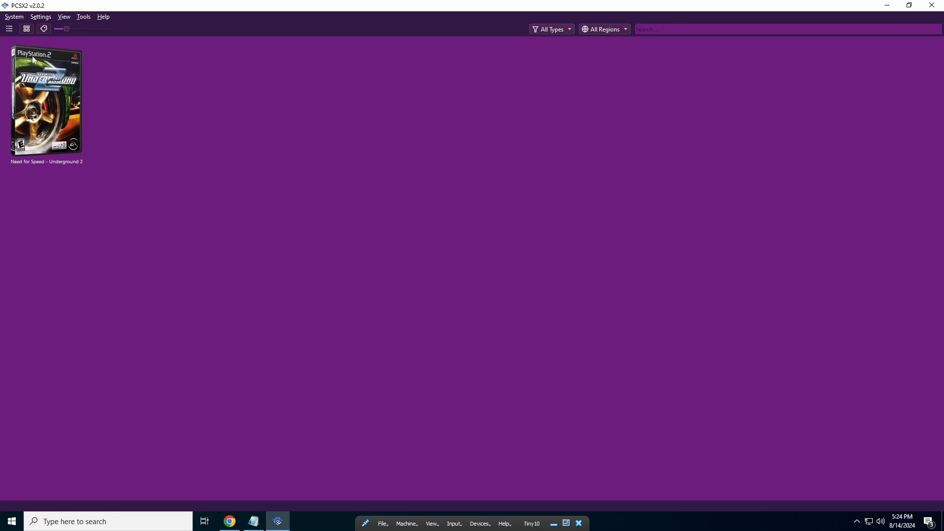
mouse_move(26, 63)
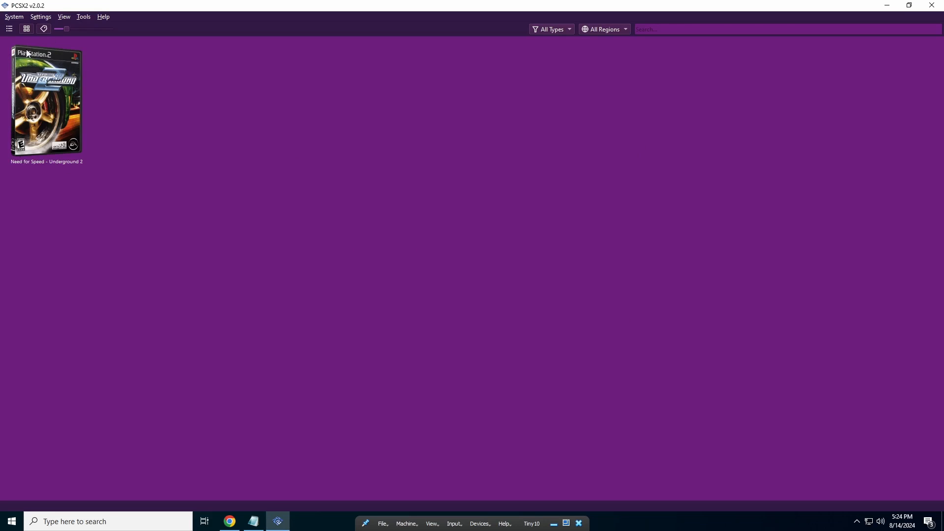
mouse_move(84, 160)
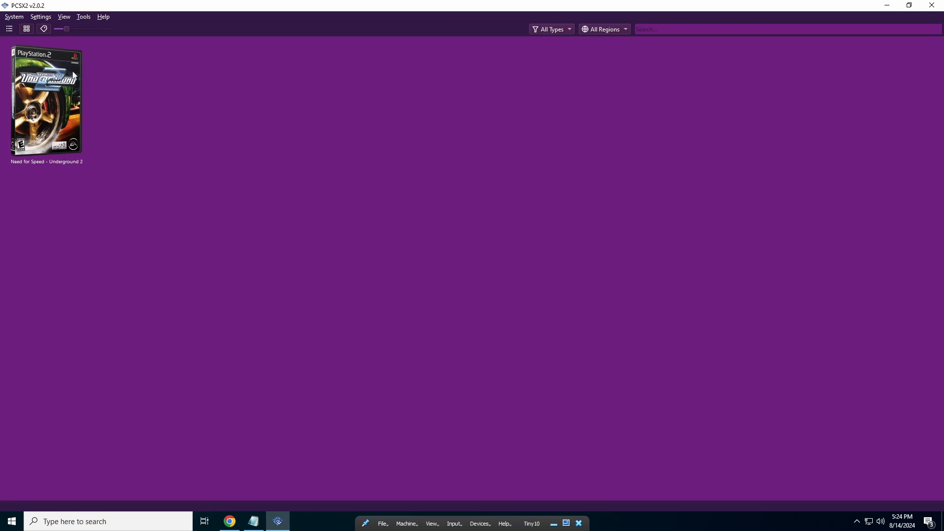
mouse_move(83, 170)
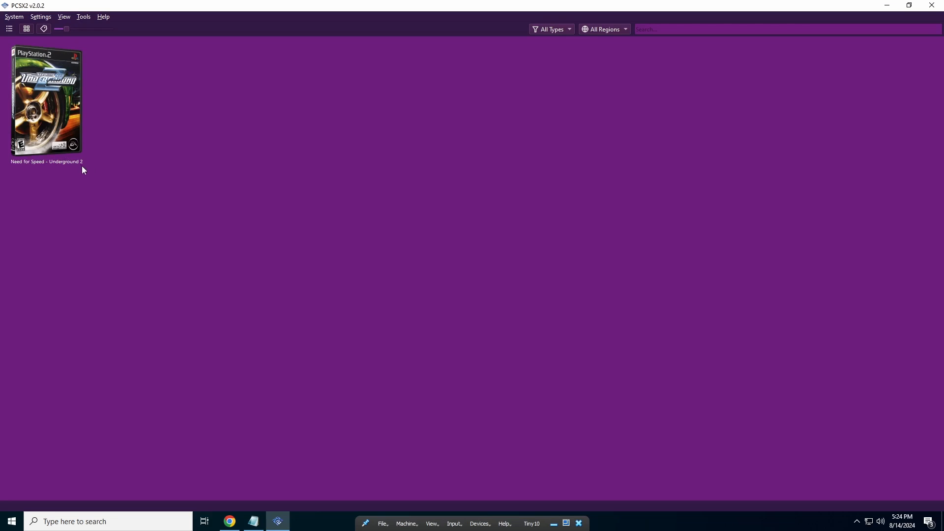
mouse_move(164, 194)
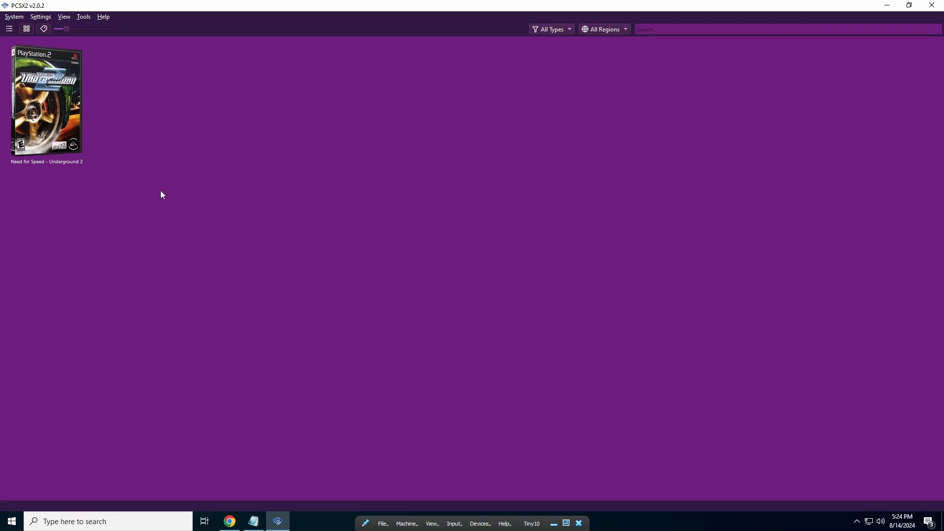
mouse_move(112, 136)
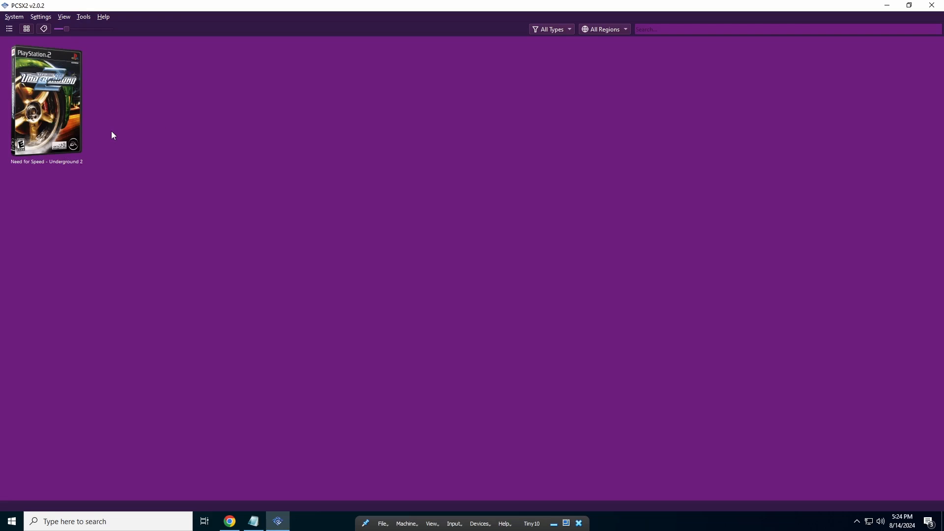
mouse_move(223, 267)
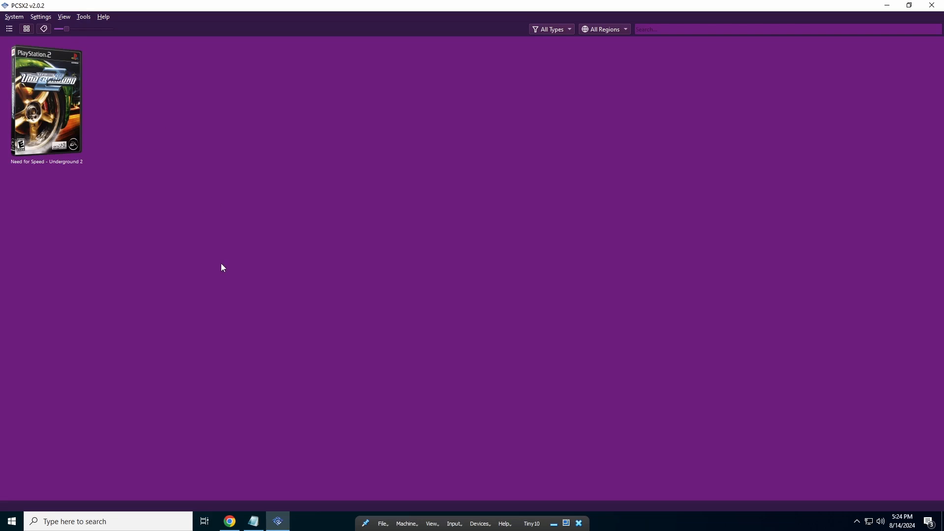